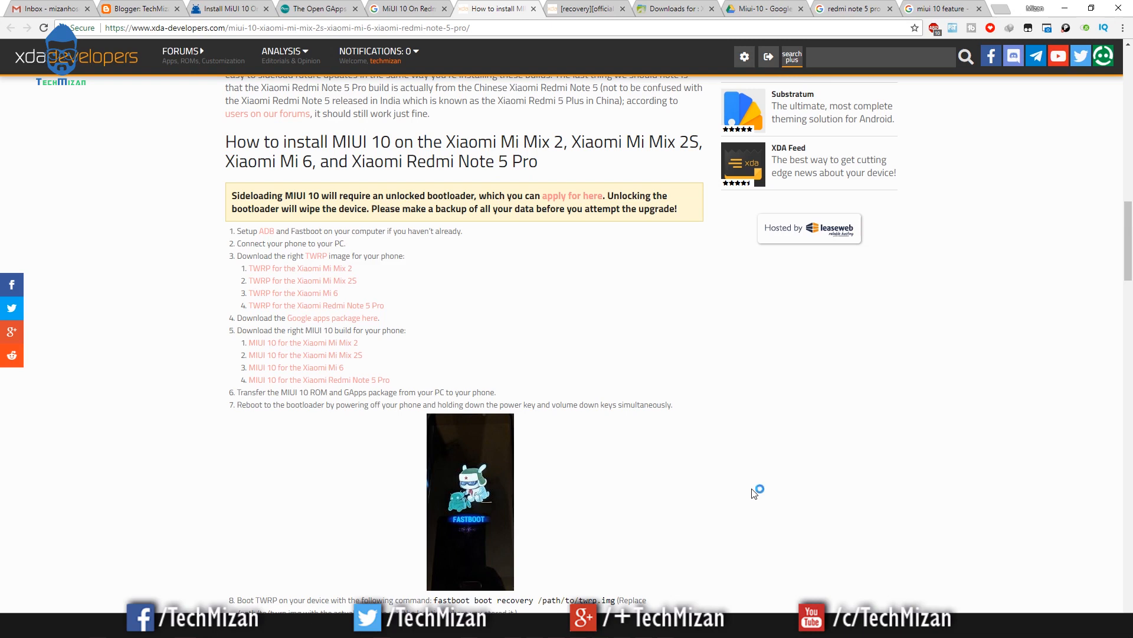
mouse_move(754, 493)
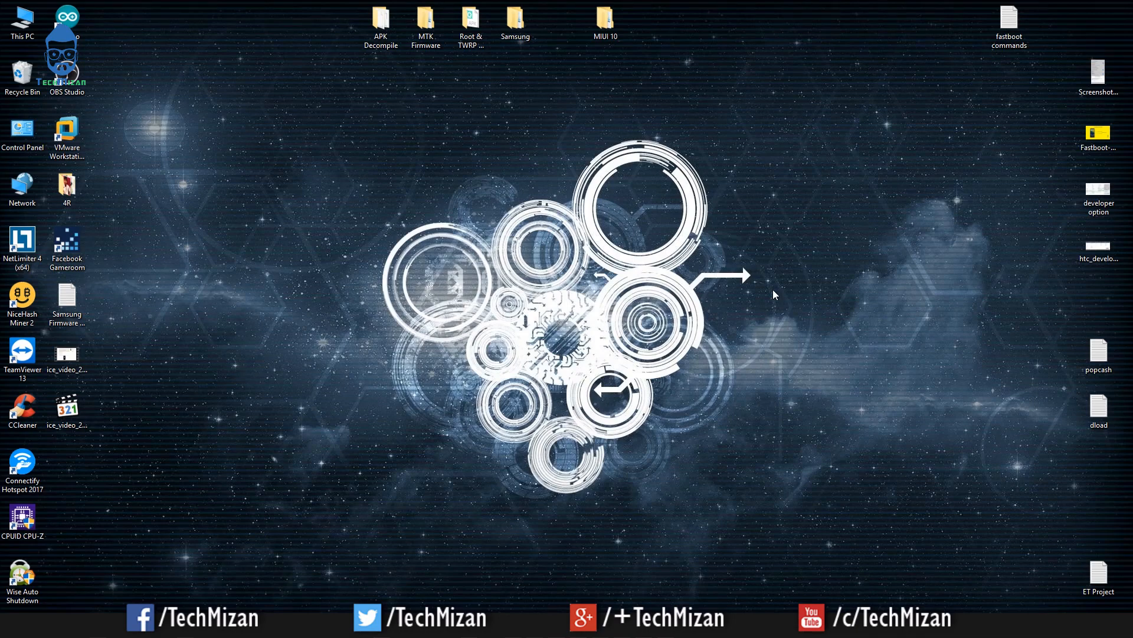
mouse_move(760, 292)
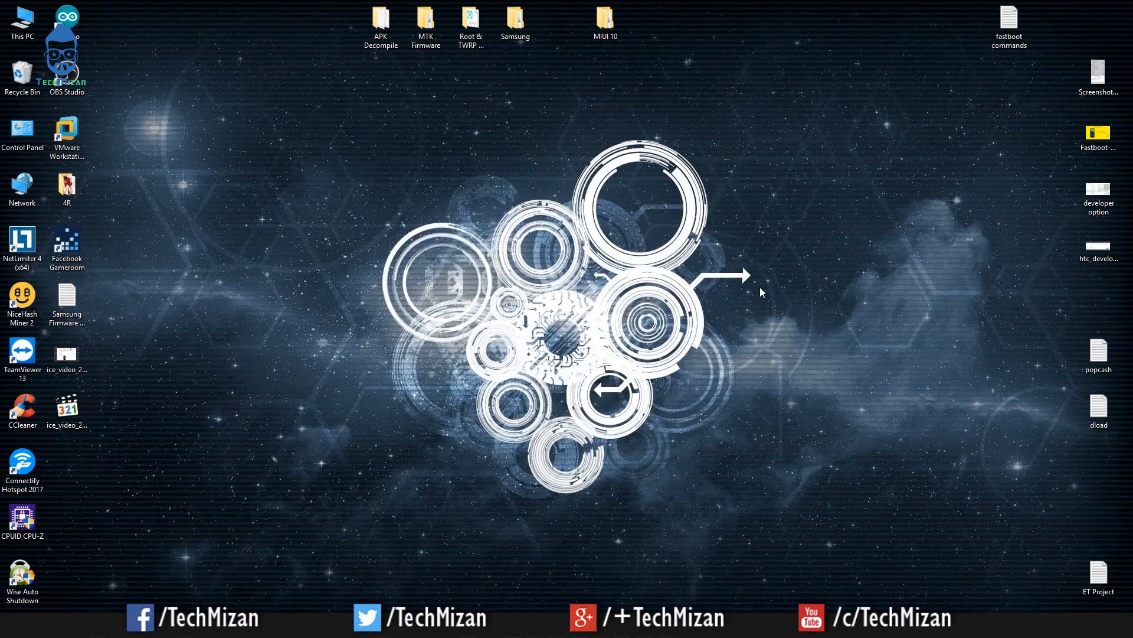
mouse_move(729, 197)
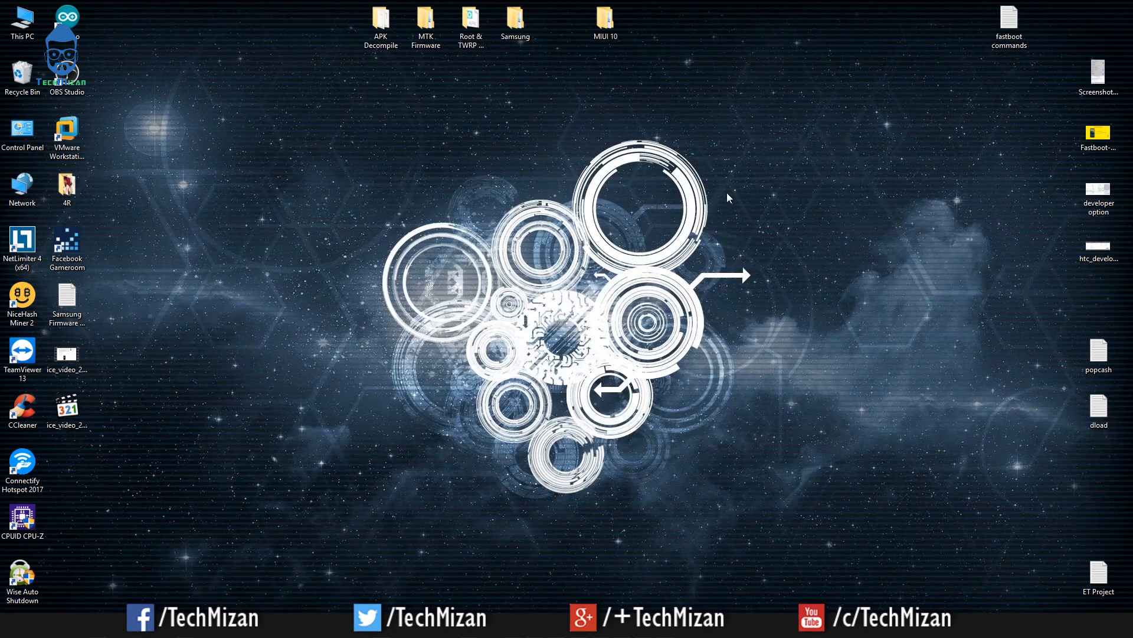
Open the MIUI 10 folder, highlight the MIUI ROM zip, then clear the selection.
double_click(606, 17)
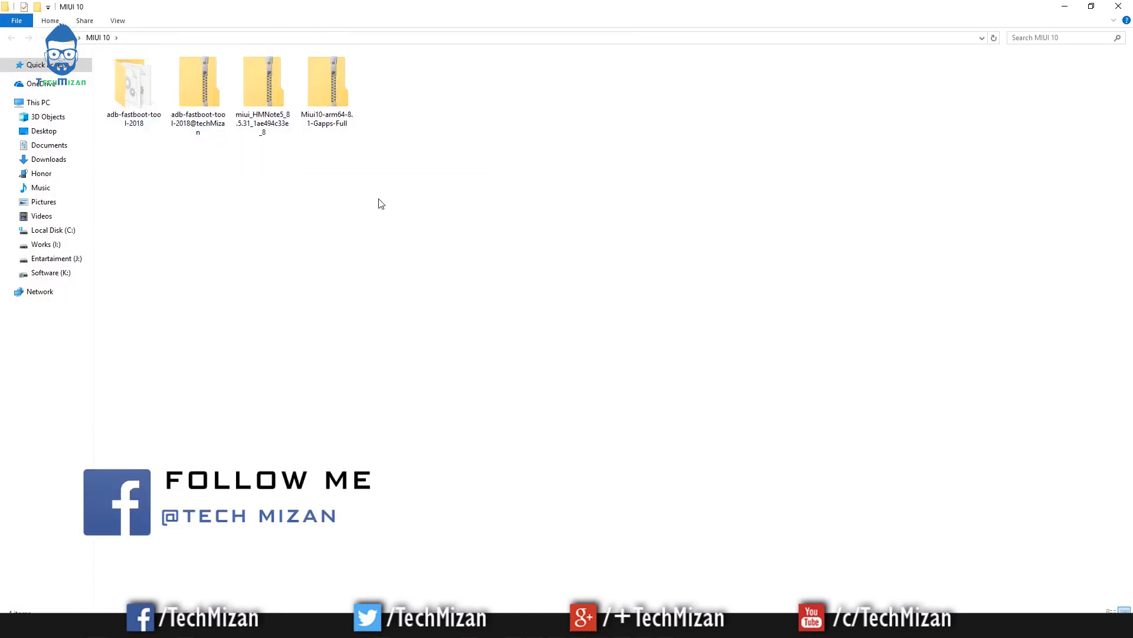
mouse_move(395, 204)
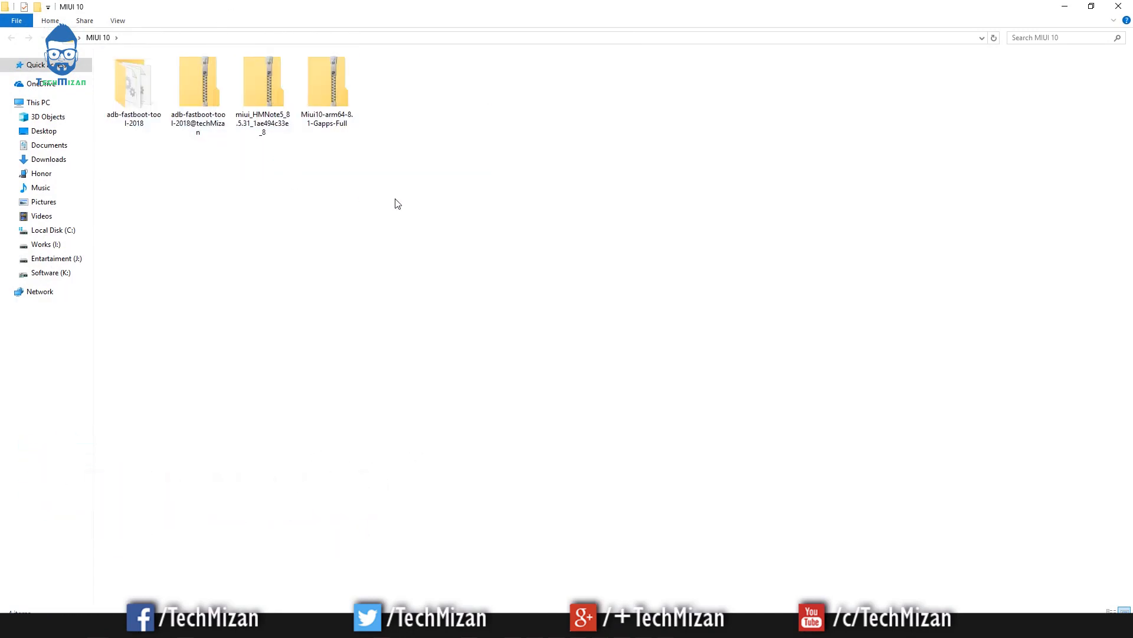
click(262, 80)
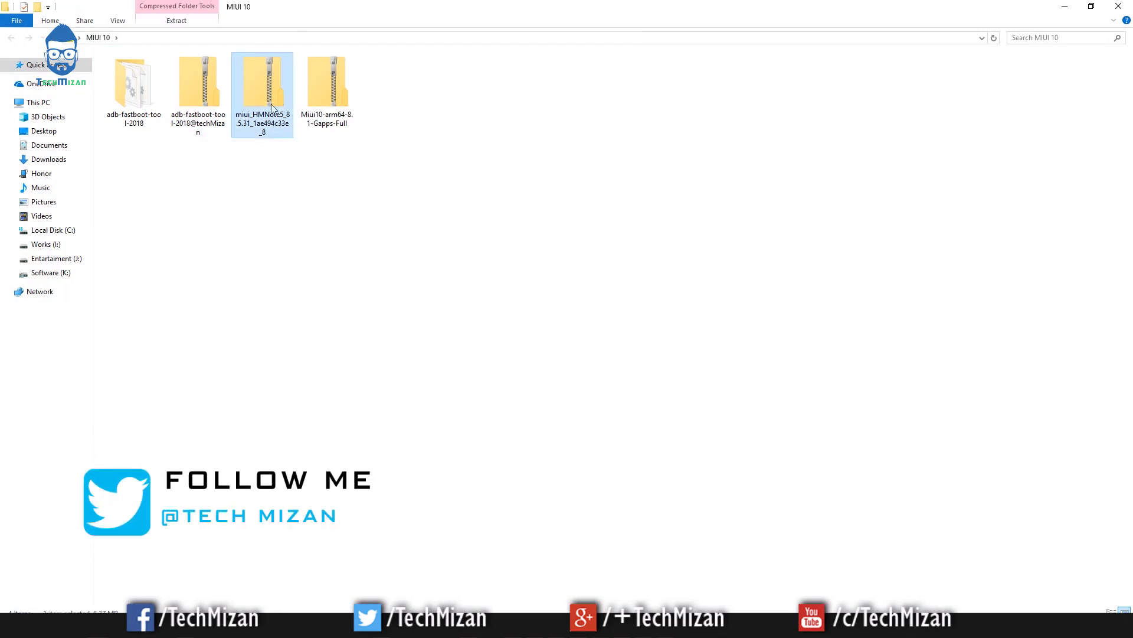
mouse_move(284, 248)
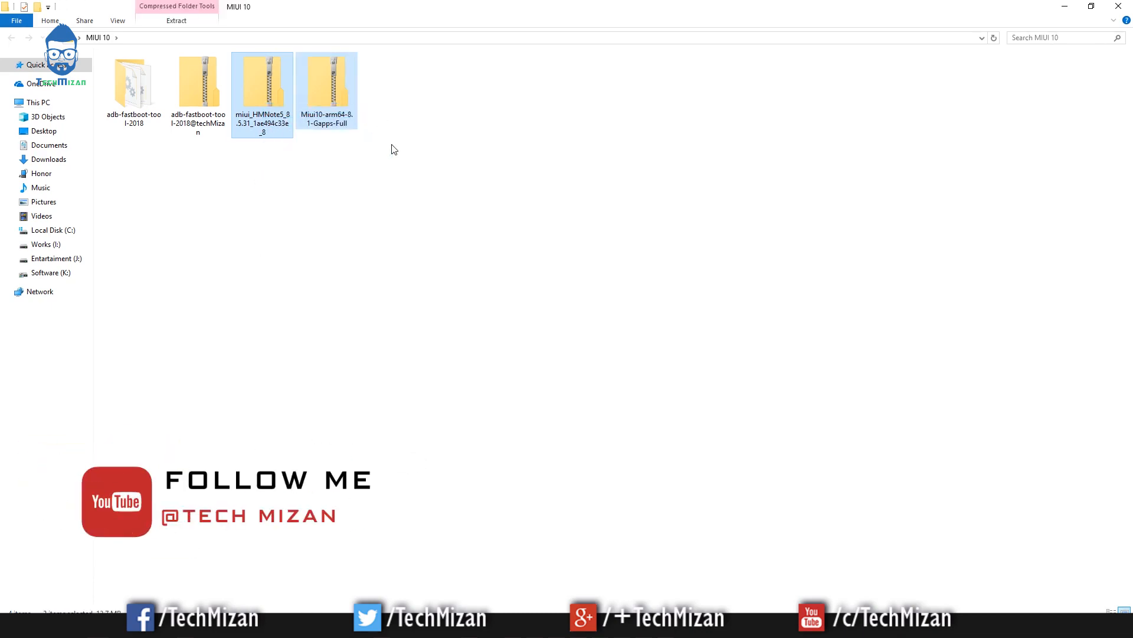
mouse_move(403, 163)
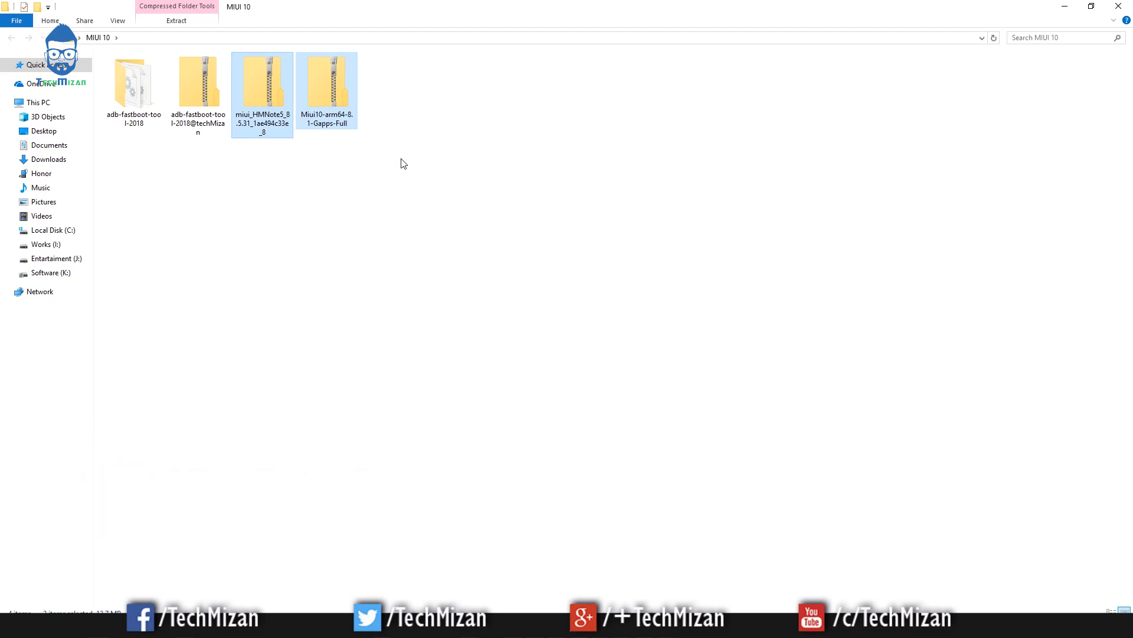
mouse_move(415, 246)
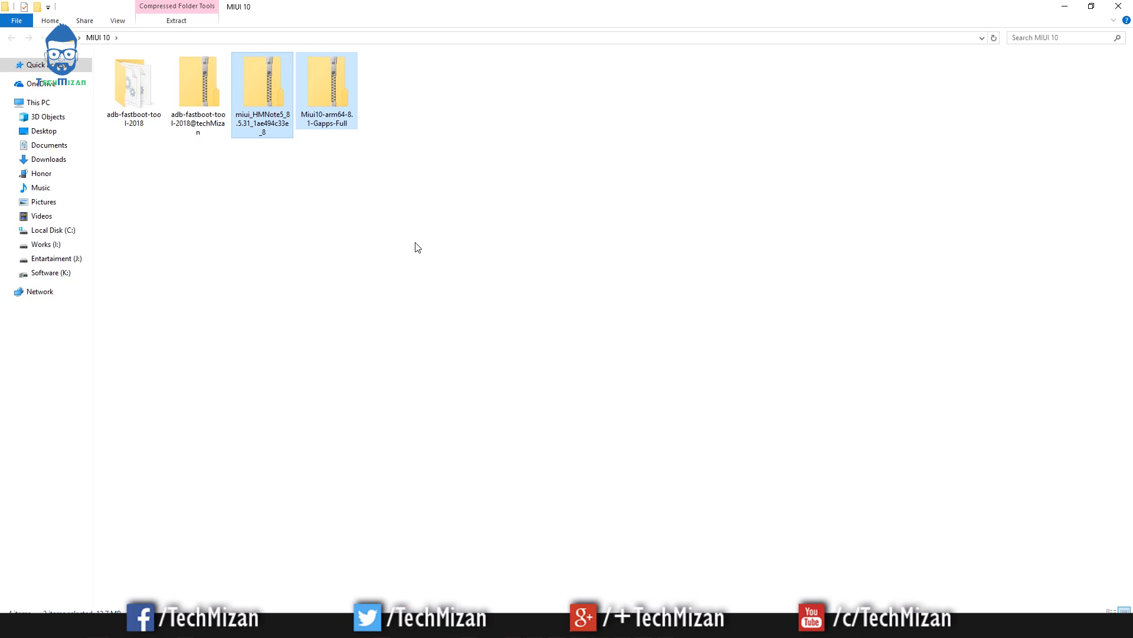
click(224, 202)
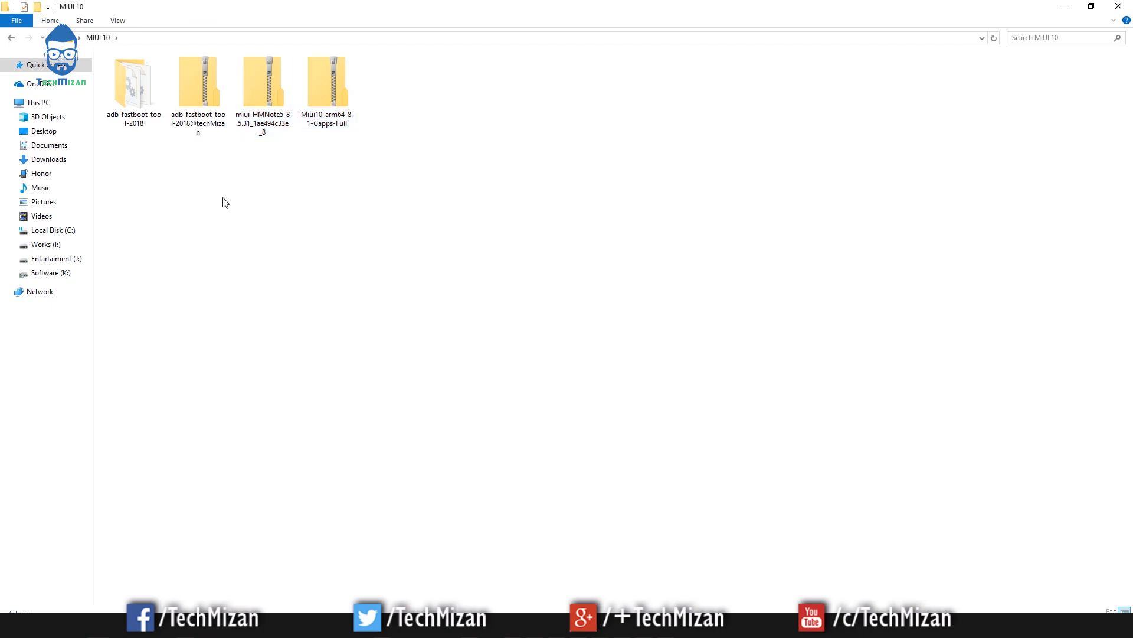
mouse_move(209, 193)
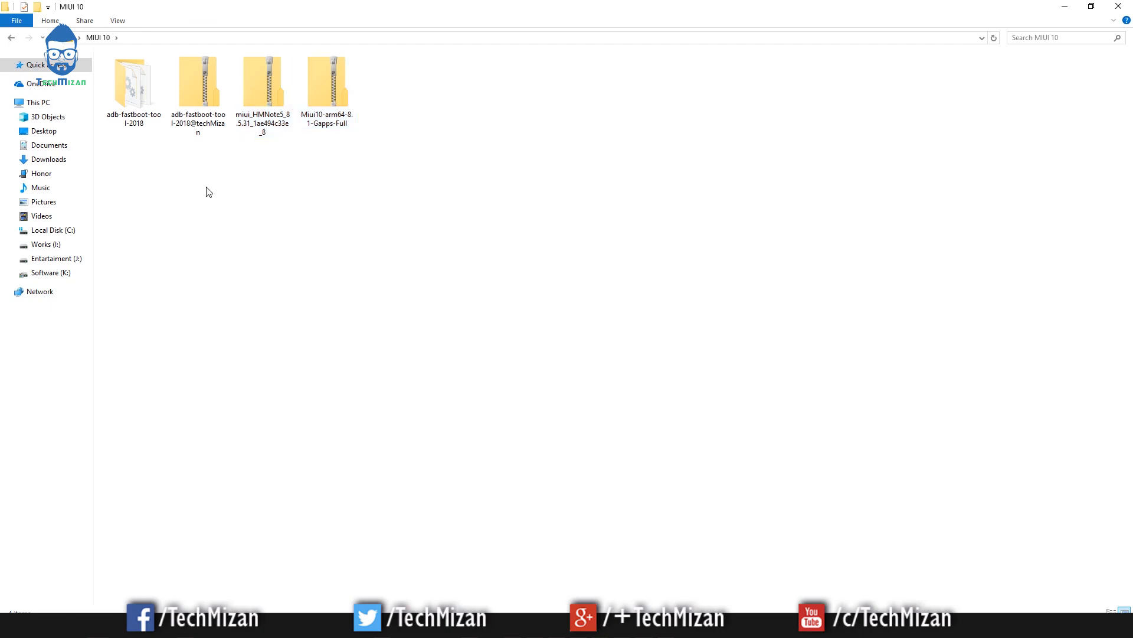
Open a command window via MAF32 in the adb-fastboot-tool-2018 folder.
double_click(133, 80)
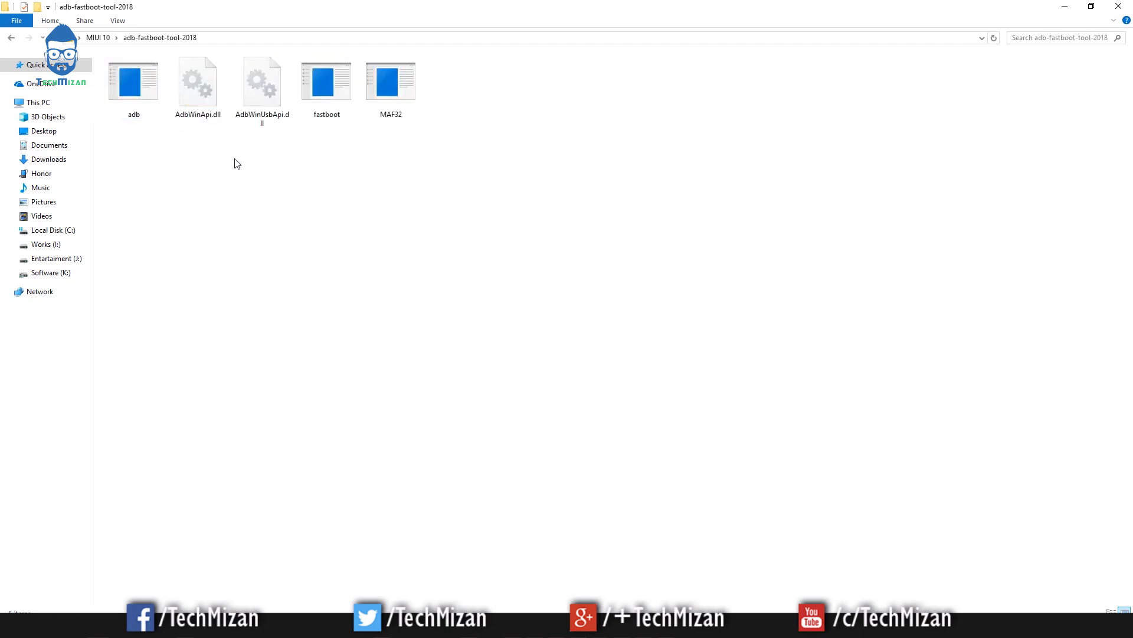
click(390, 80)
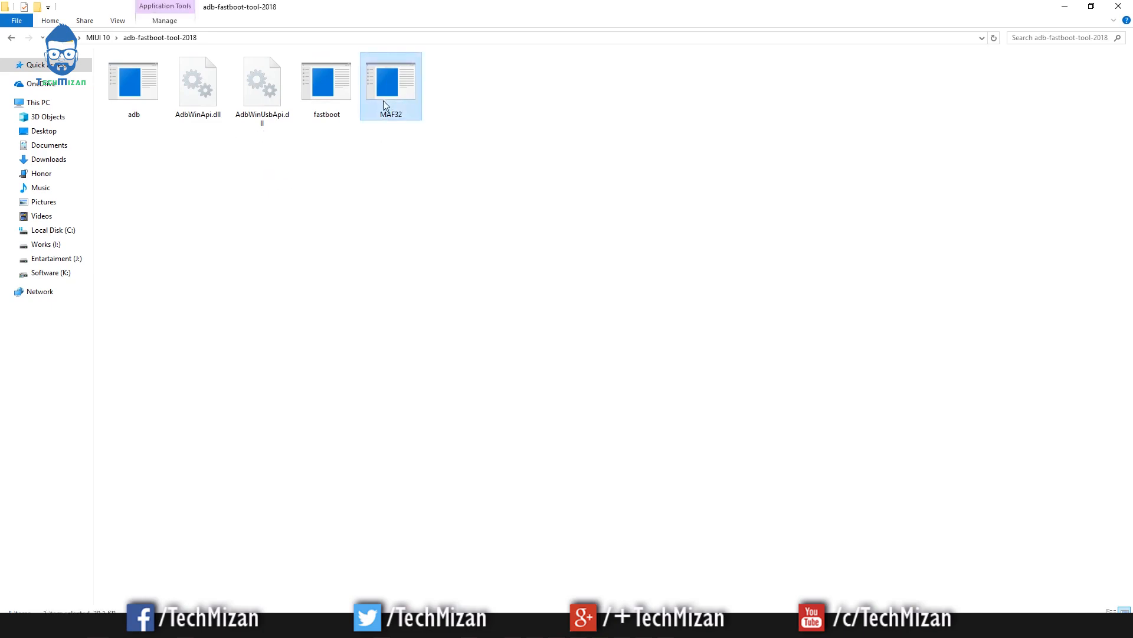
mouse_move(382, 114)
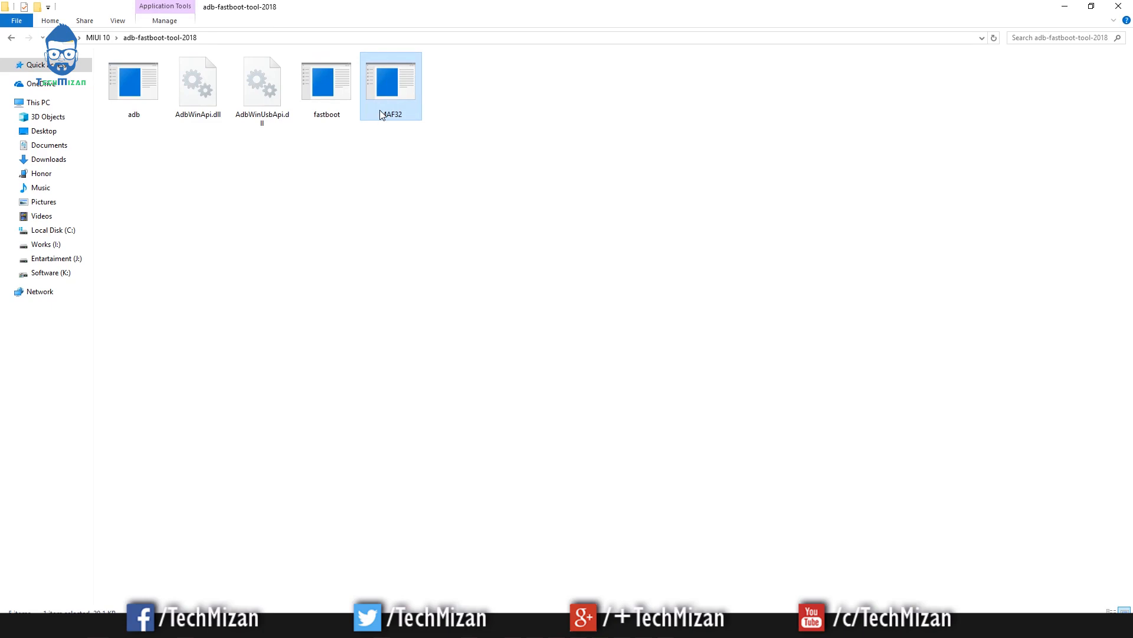
double_click(390, 80)
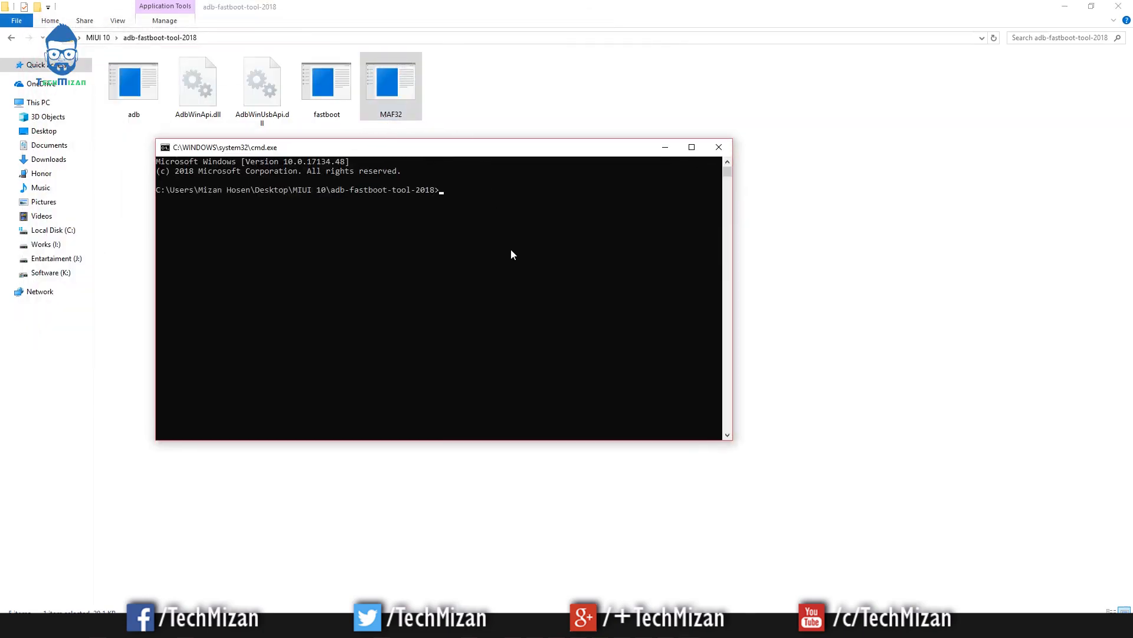
Run 'adb reboot recovery' to restart the phone into recovery.
text(adb reb)
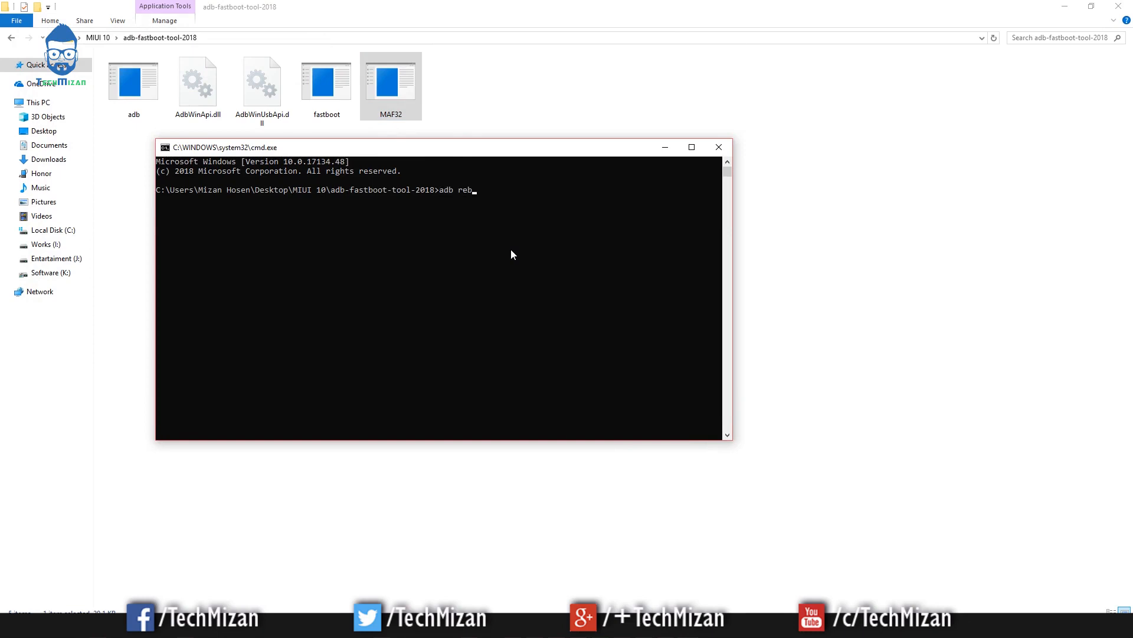
text(oot)
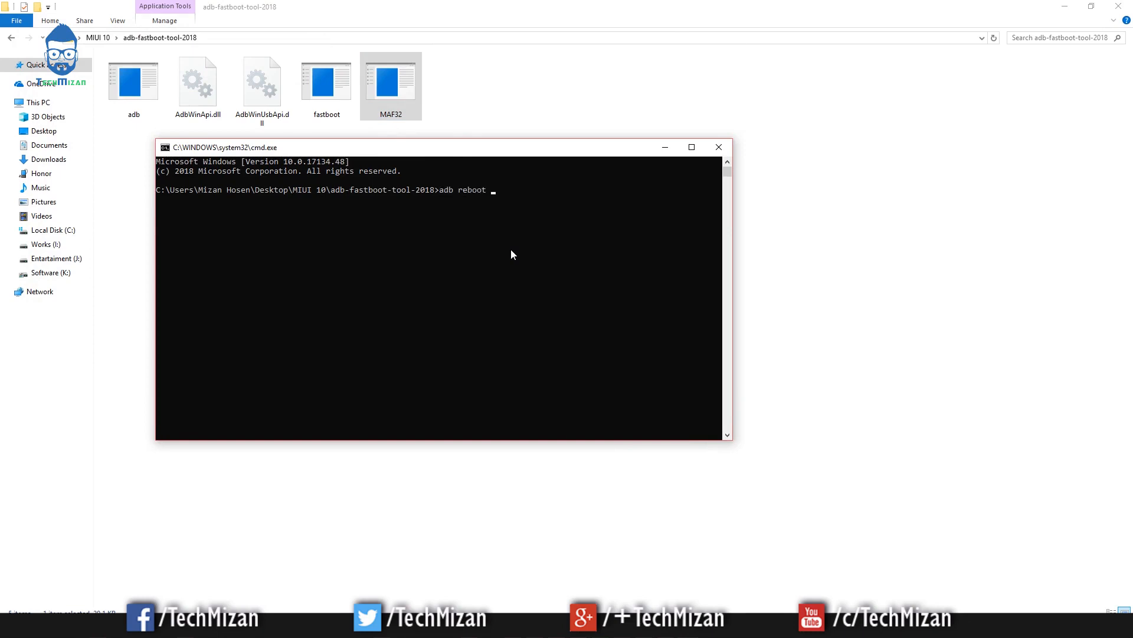
text(recov)
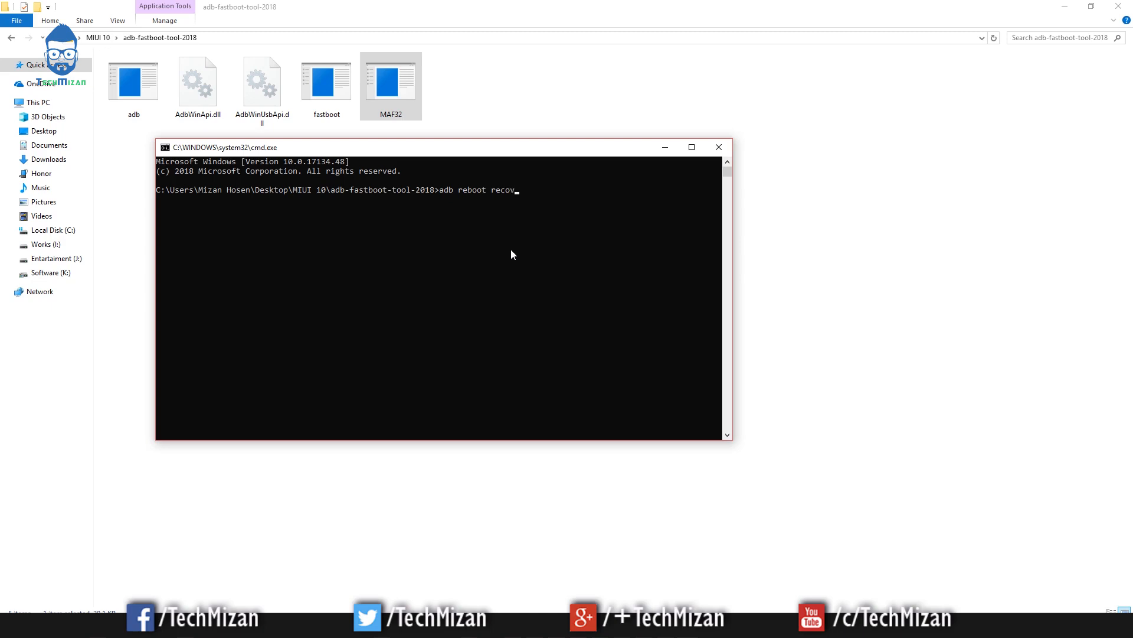
text(ery)
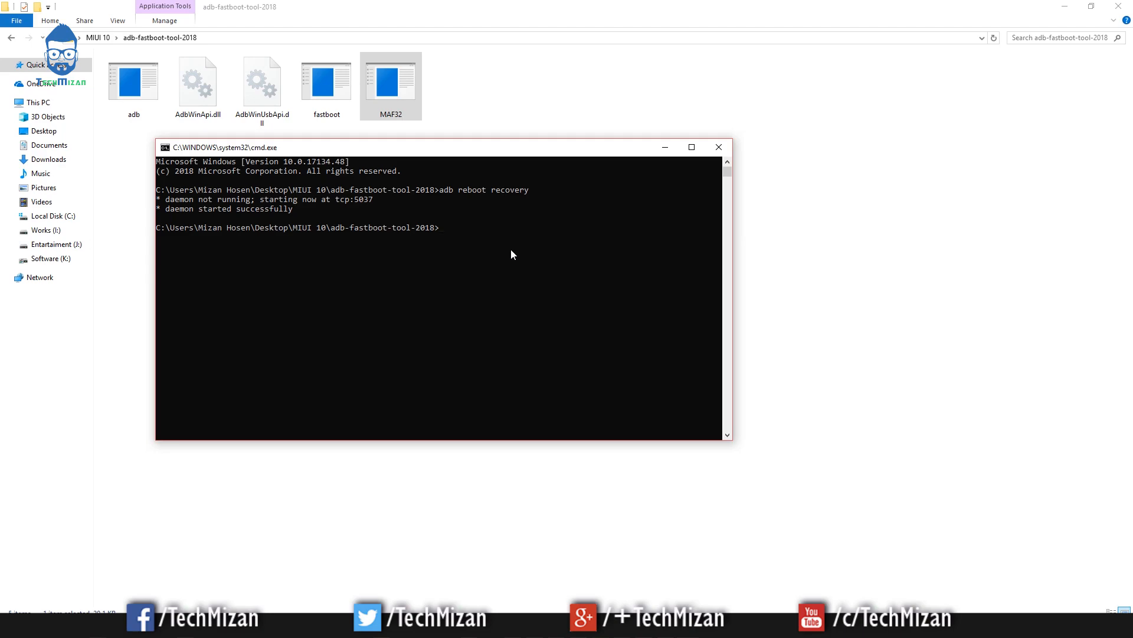
mouse_move(407, 271)
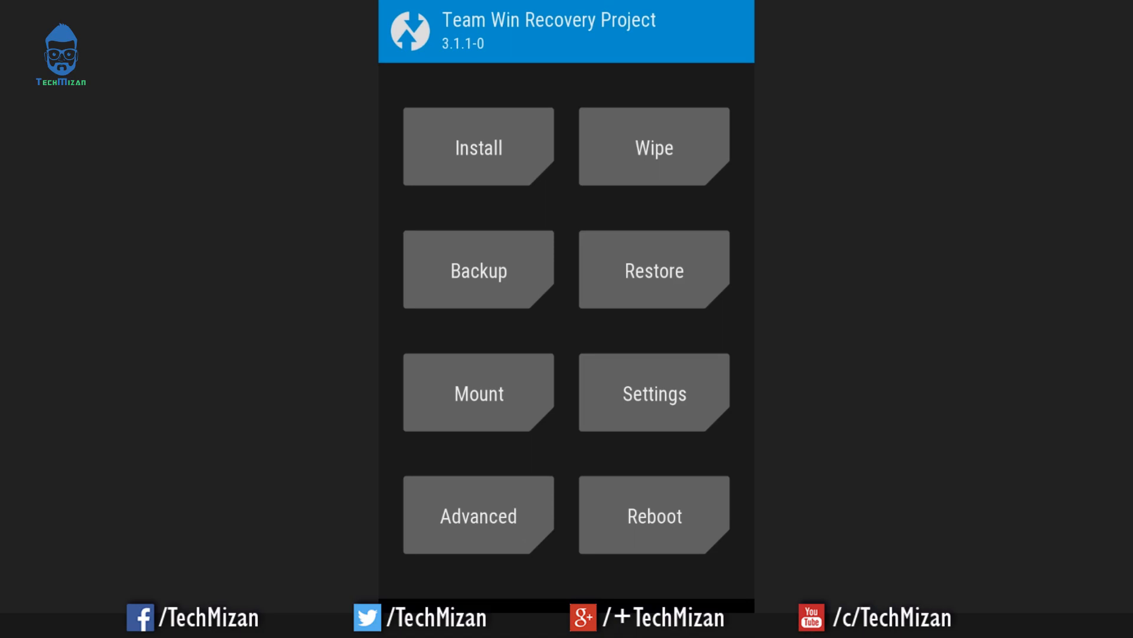
Choose Install, use Internal Storage as the source, and flash the MIUI ROM zip.
click(478, 146)
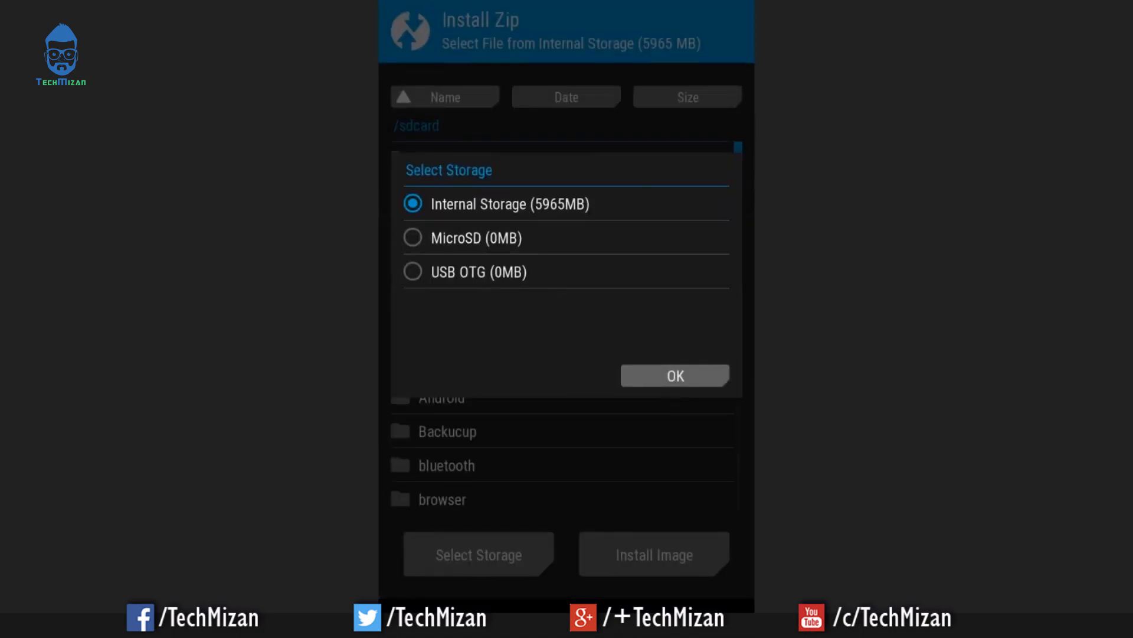
click(674, 376)
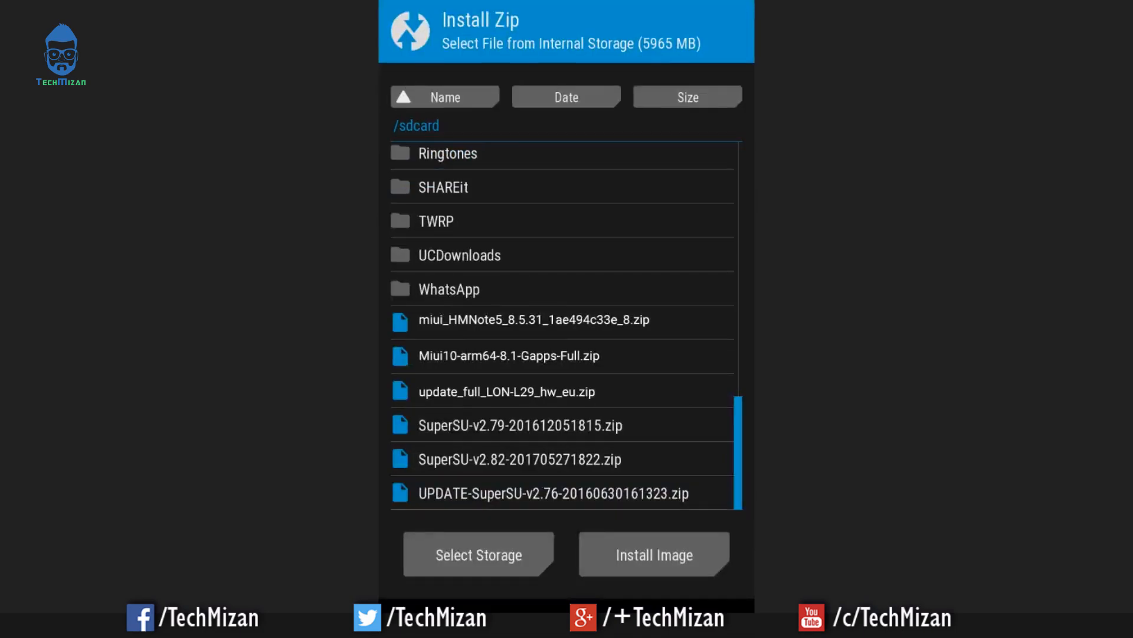
click(532, 319)
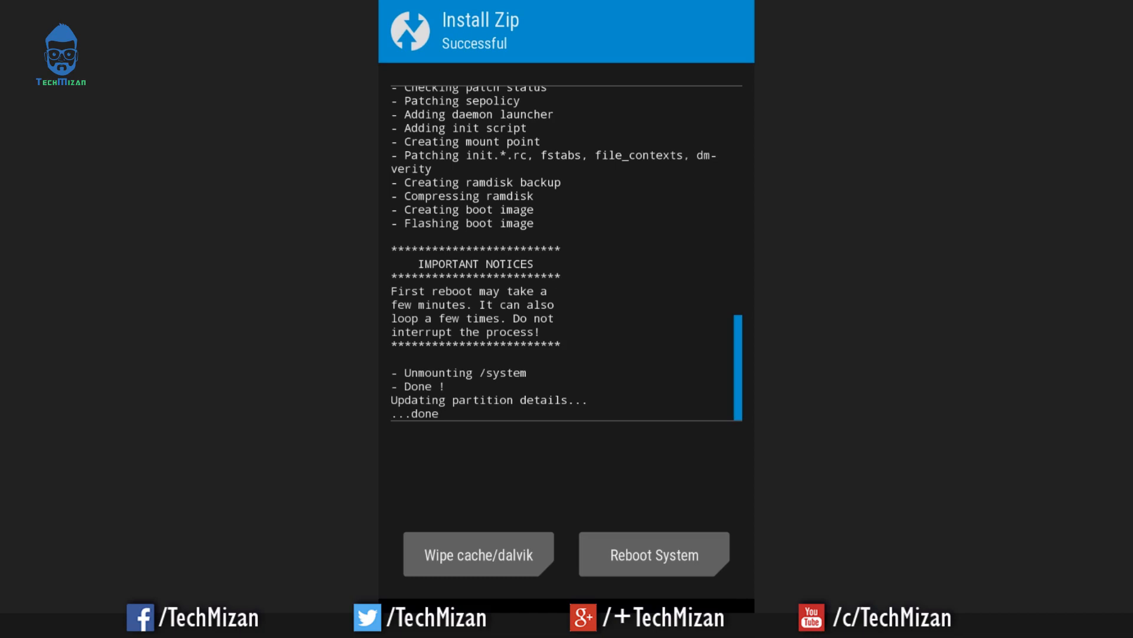
mouse_move(1027, 260)
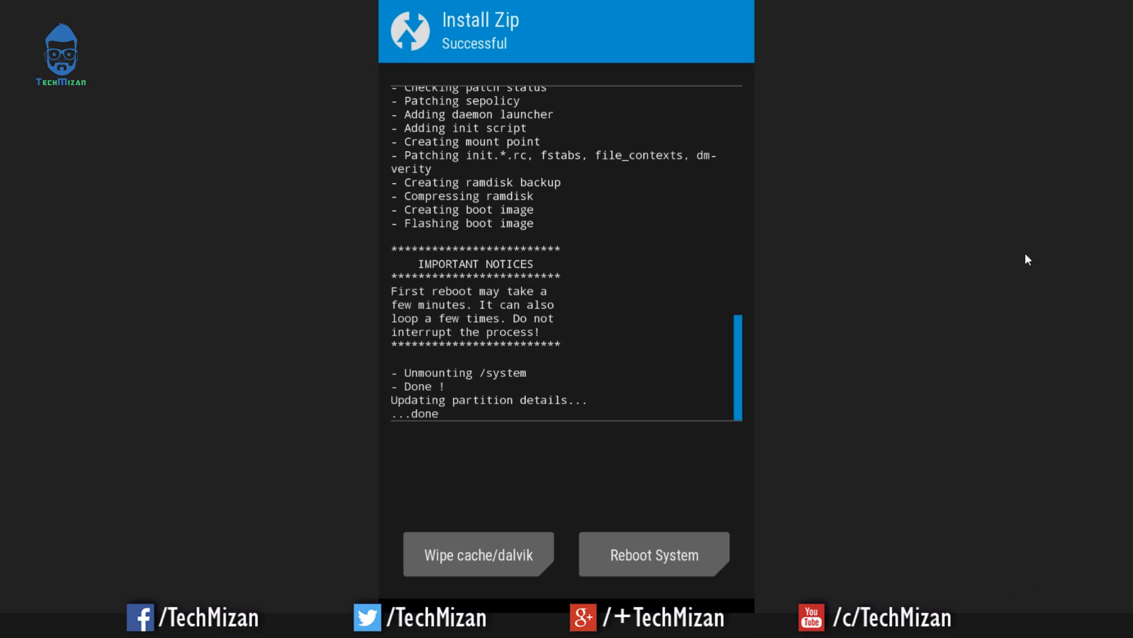